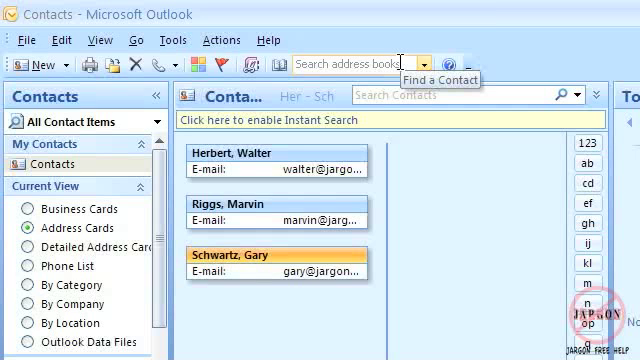
mouse_move(262, 190)
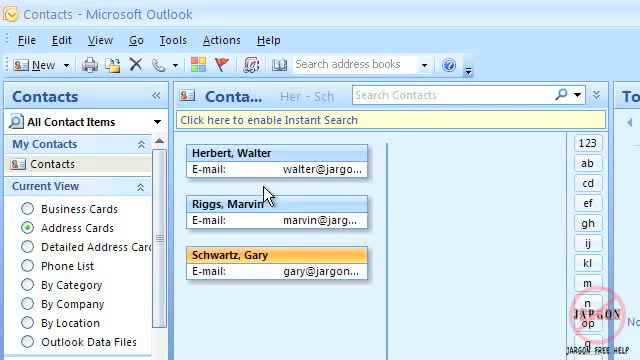
mouse_move(370, 256)
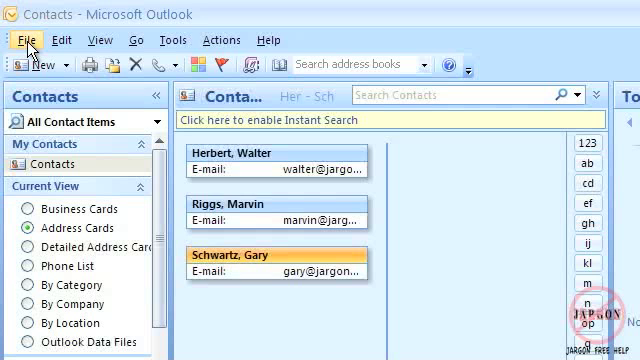
- Start the Import and Export wizard from the File menu and choose Export to a file
left_click(24, 40)
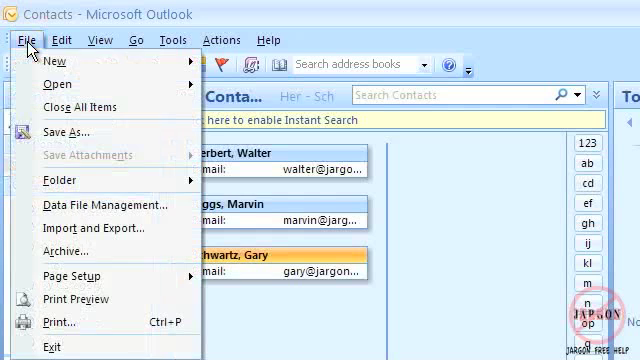
mouse_move(92, 228)
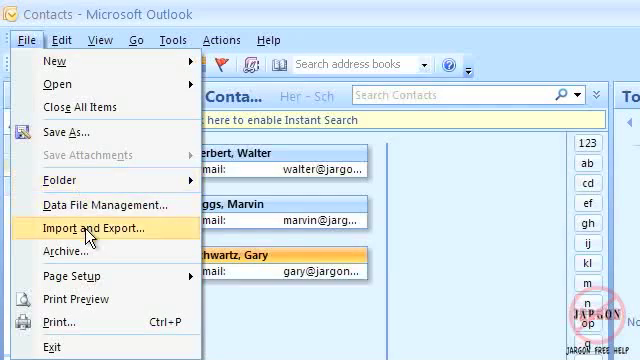
left_click(88, 228)
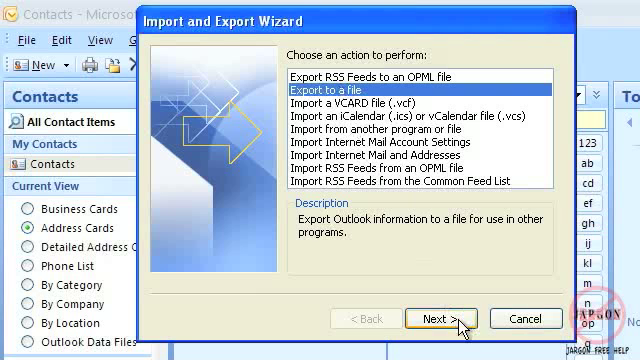
left_click(440, 318)
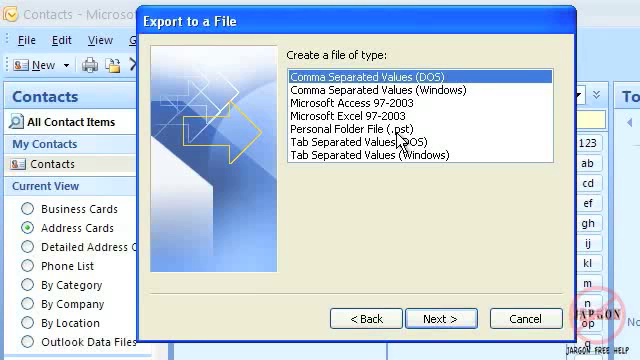
mouse_move(444, 260)
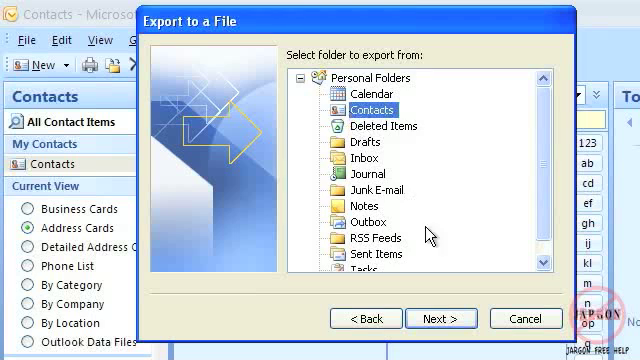
- Export the Contacts folder to a file named 'outlook to gmail' in Documents
left_click(440, 318)
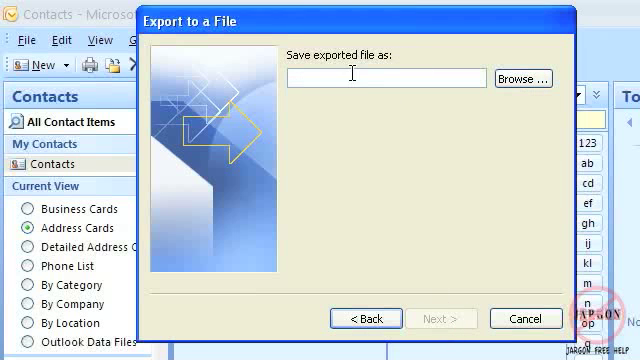
mouse_move(378, 72)
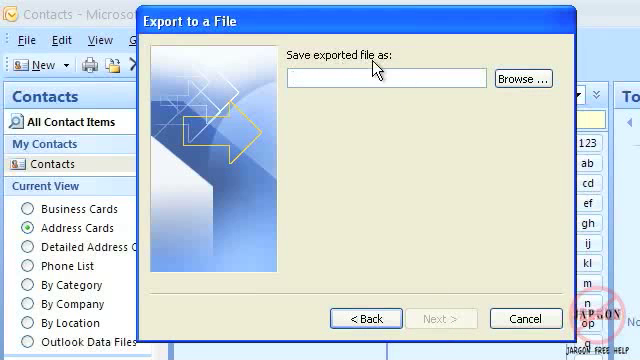
type("outlook to g")
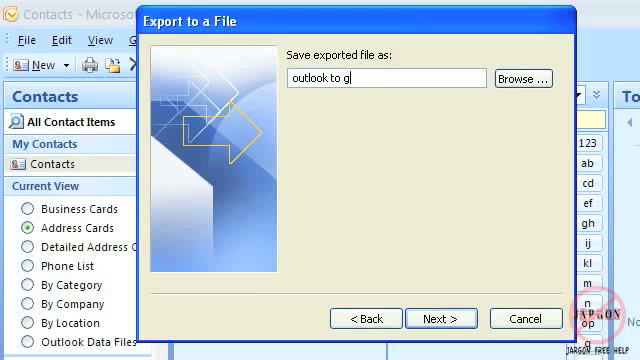
type("mail")
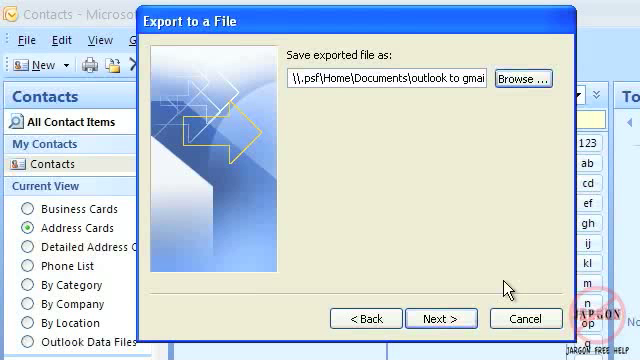
left_click(440, 318)
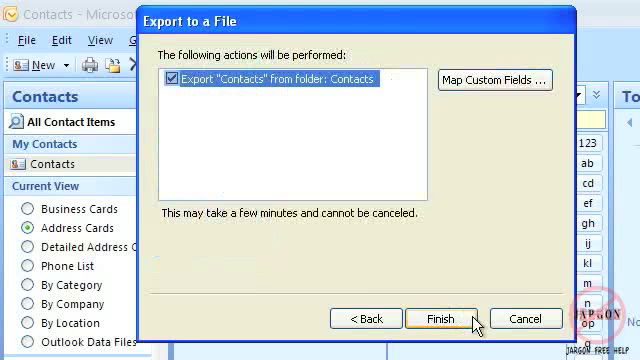
mouse_move(204, 102)
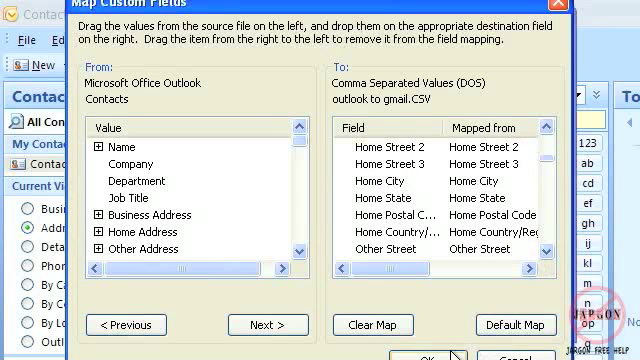
- Accept the Map Custom Fields settings so the contacts export to the CSV file
left_click(428, 348)
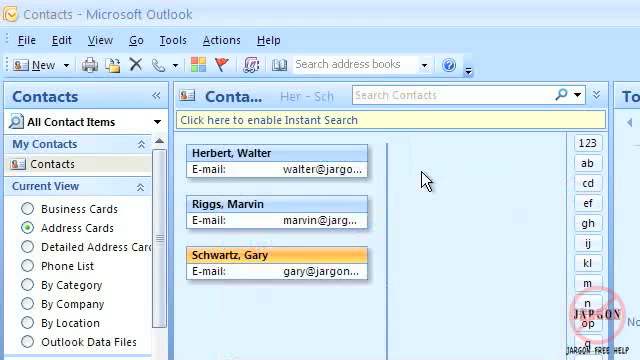
mouse_move(436, 190)
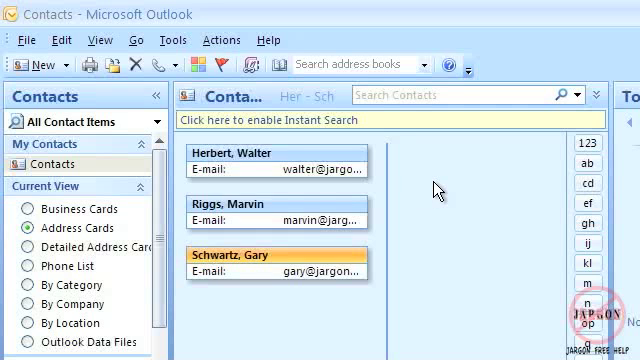
- Launch Internet Explorer, sign in to Google as 'jargonfre' and go to Gmail Contacts
left_click(20, 358)
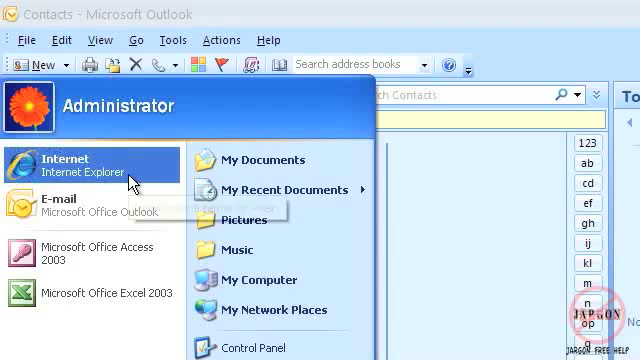
left_click(90, 166)
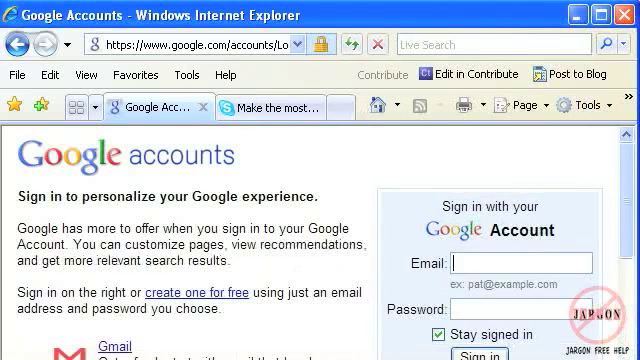
type("jargonfre")
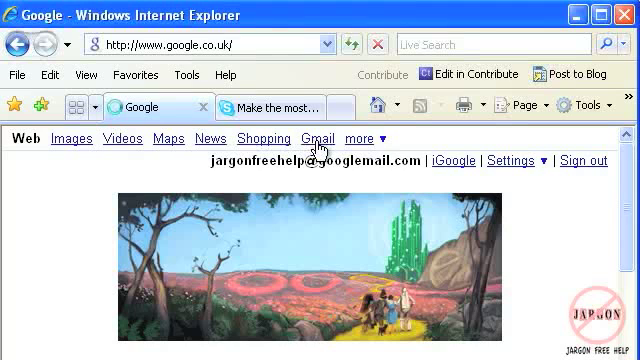
left_click(318, 138)
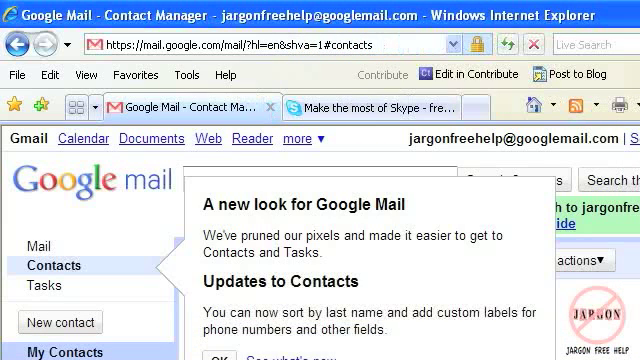
- Dismiss the new-look notice and choose Import from More actions
left_click(230, 352)
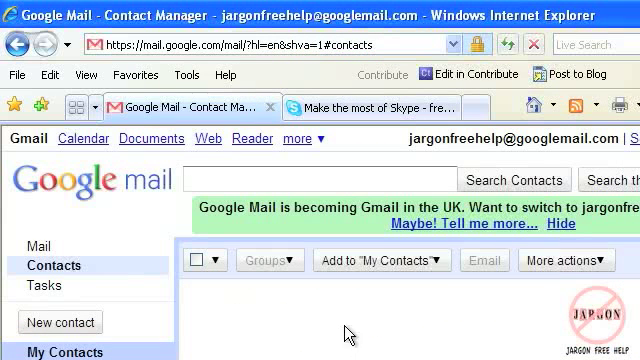
left_click(570, 260)
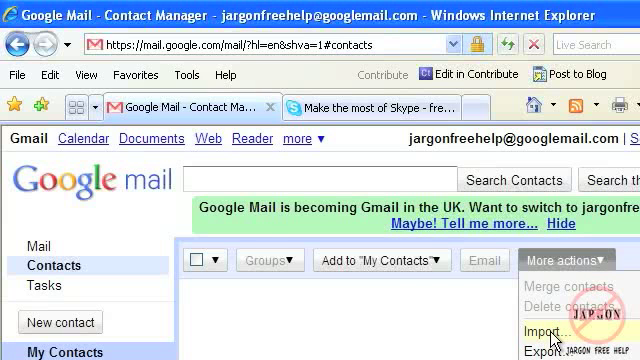
left_click(526, 328)
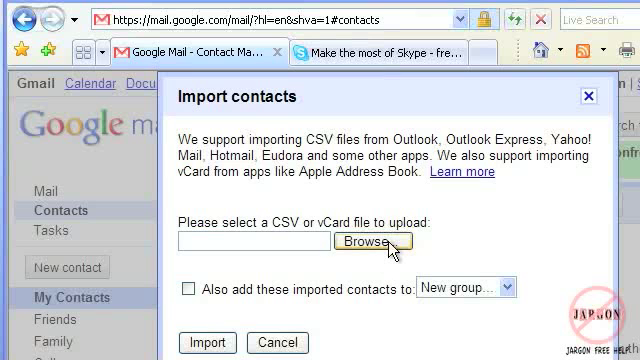
- Browse My Documents and choose 'outlook to gmail.CSV' as the file to import
left_click(372, 240)
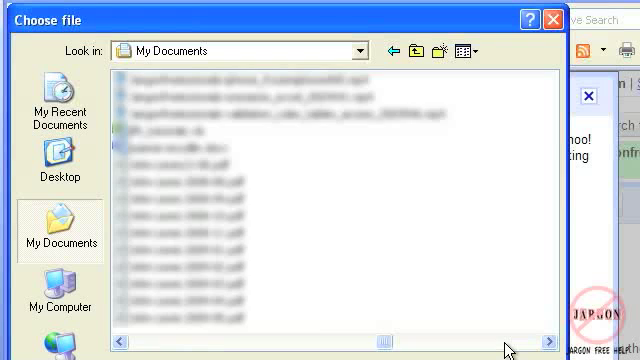
scroll("down", 3)
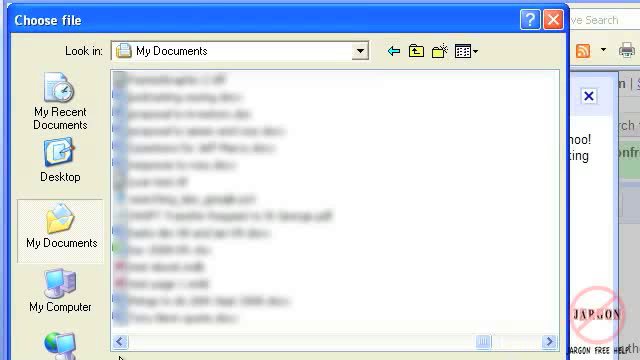
scroll("down", 3)
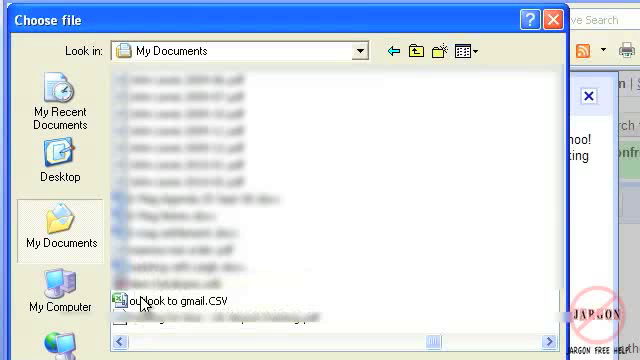
left_click(160, 300)
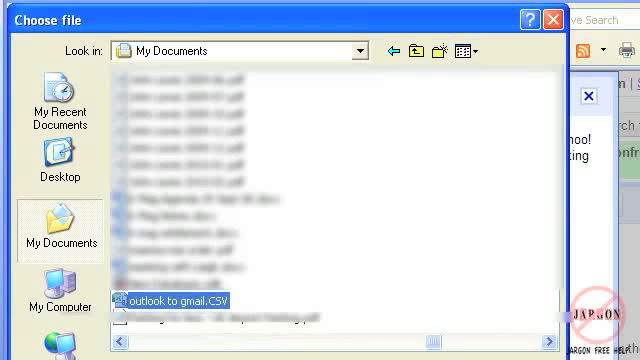
double_click(180, 298)
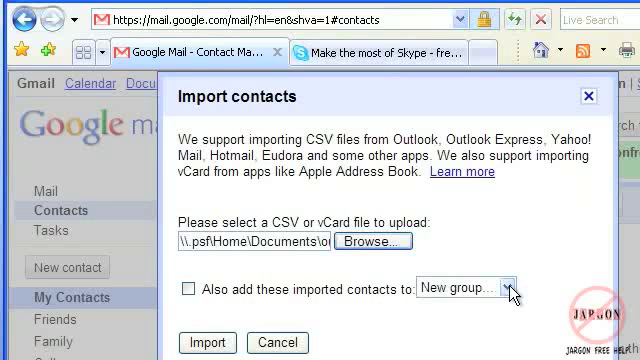
mouse_move(354, 298)
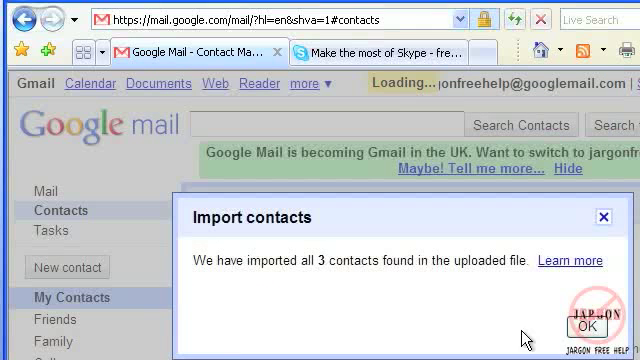
left_click(588, 326)
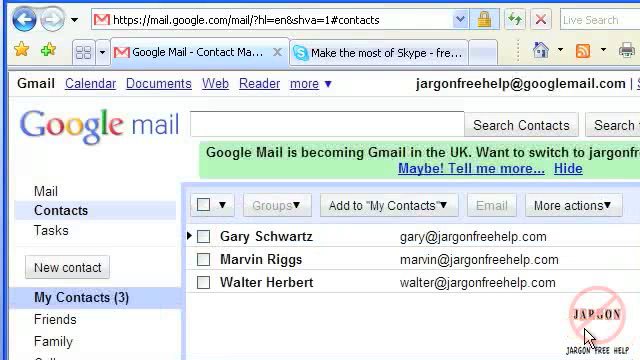
mouse_move(288, 260)
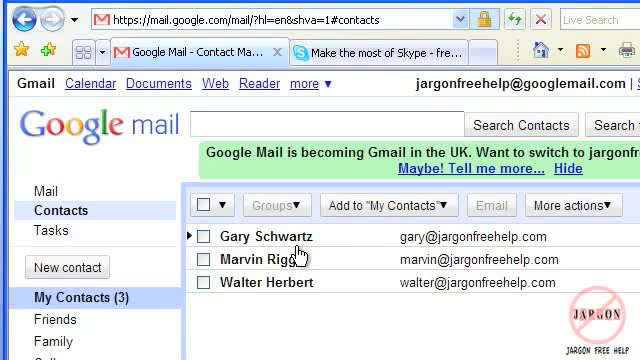
mouse_move(494, 316)
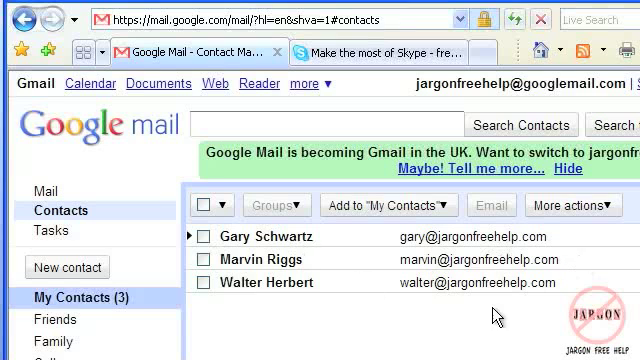